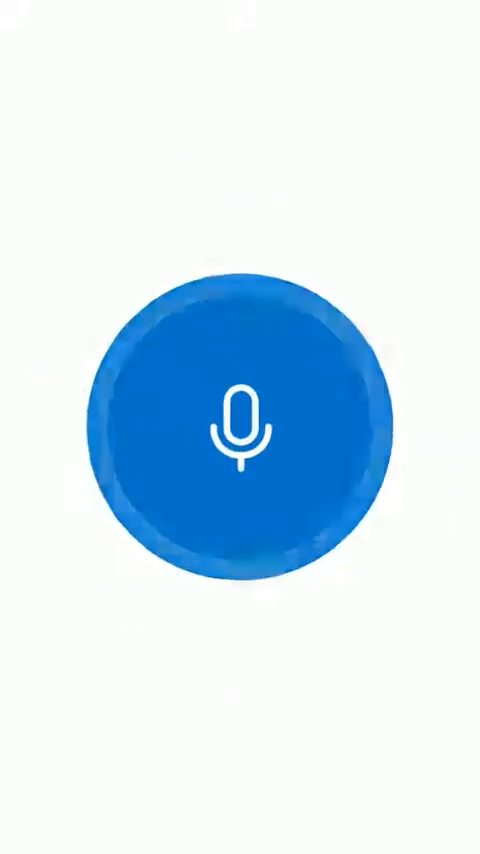
click(240, 418)
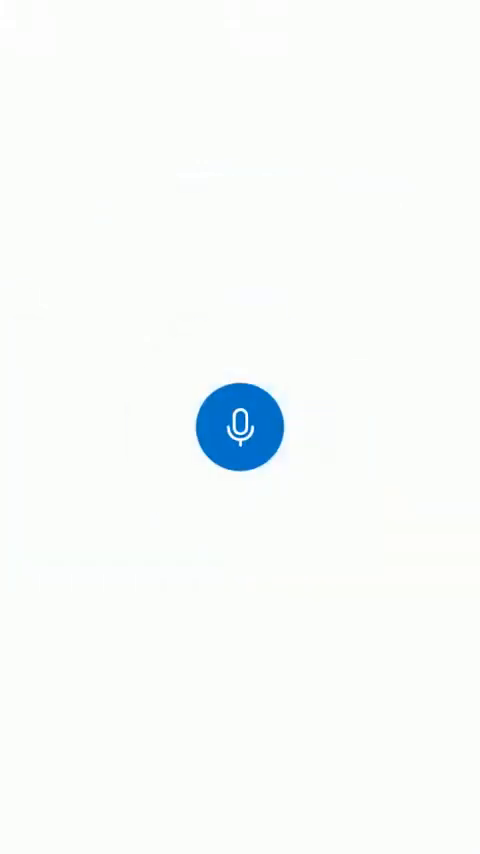
click(240, 426)
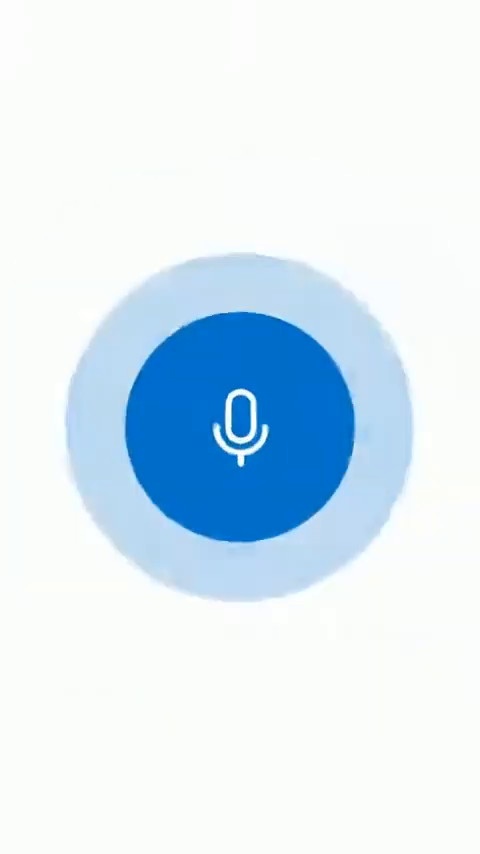
click(240, 420)
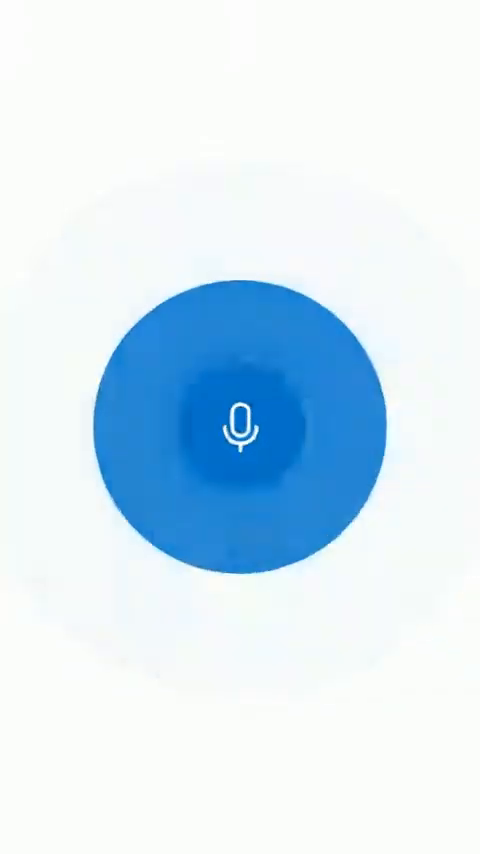
click(240, 428)
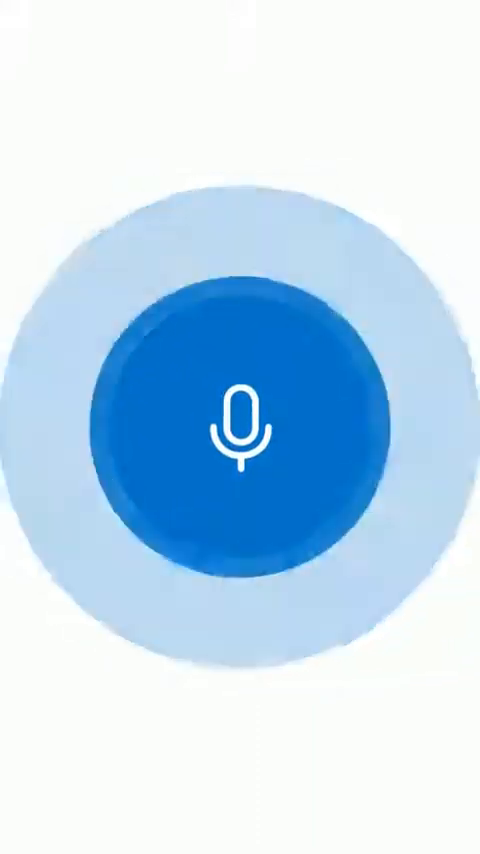
click(240, 428)
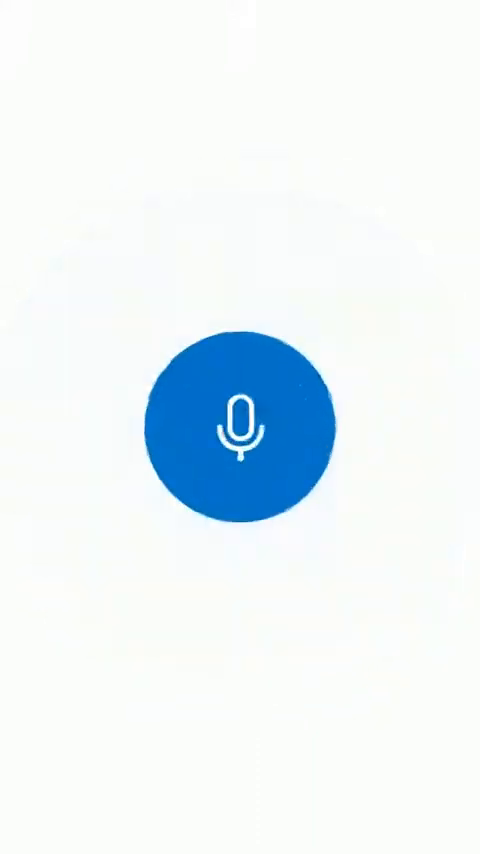
click(240, 428)
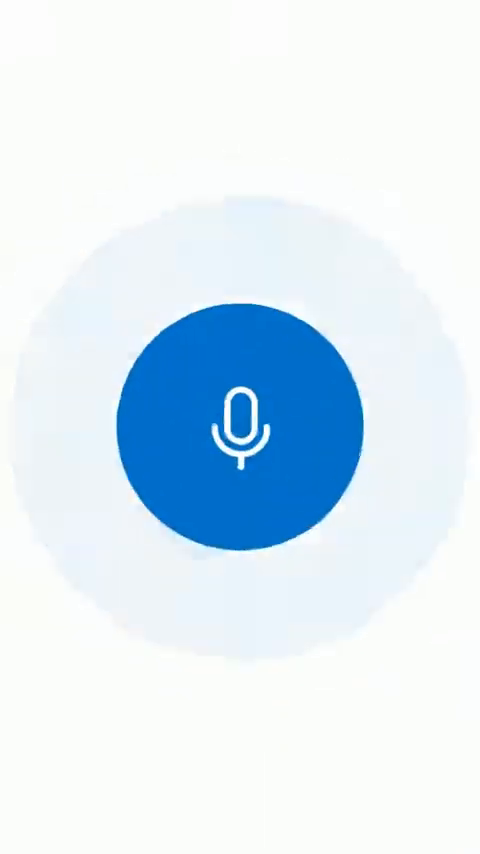
click(240, 422)
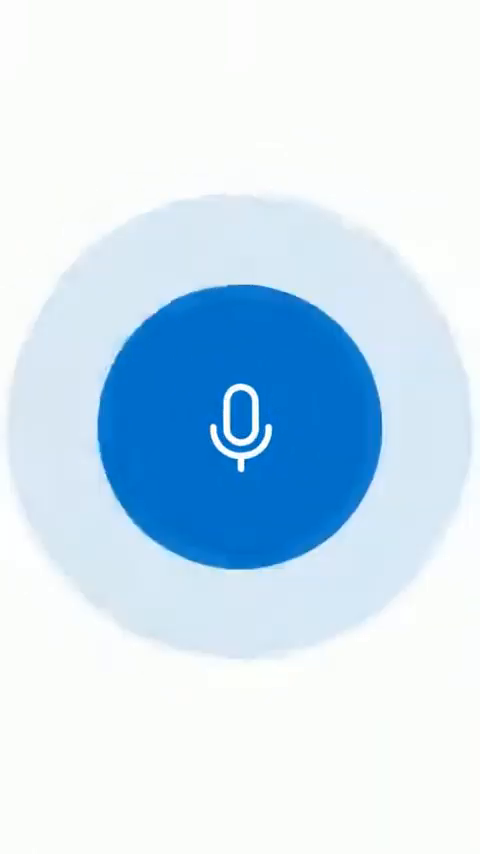
click(240, 426)
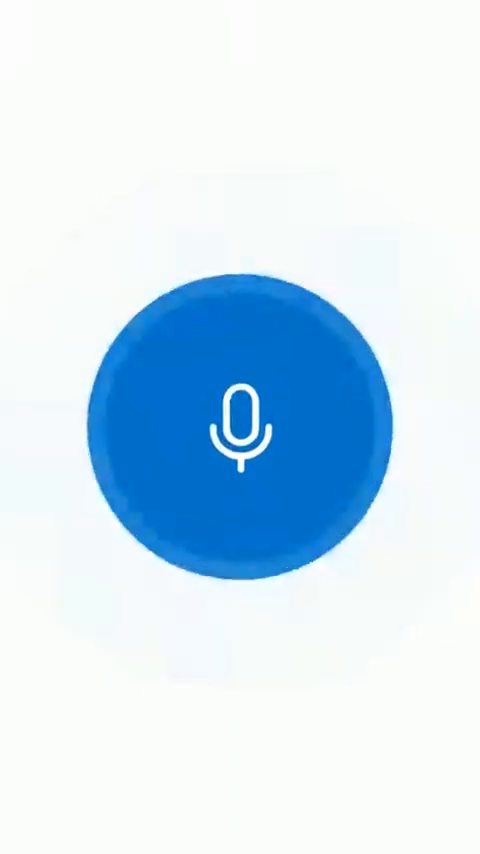
click(240, 428)
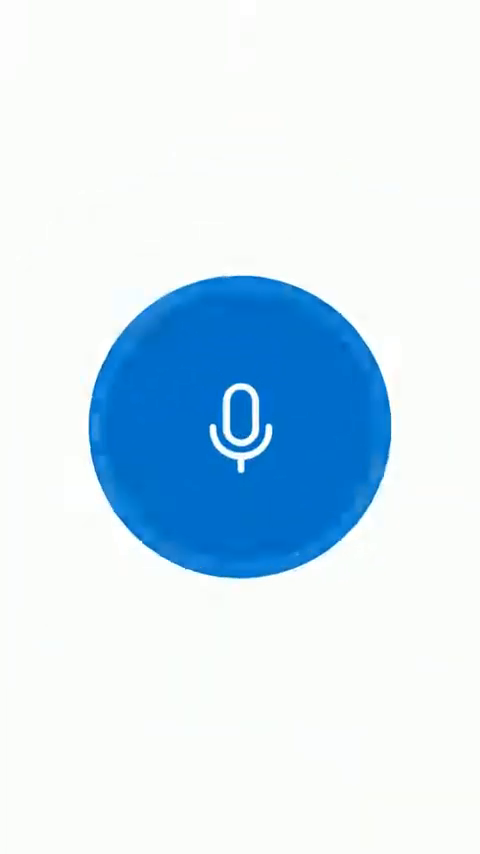
click(236, 428)
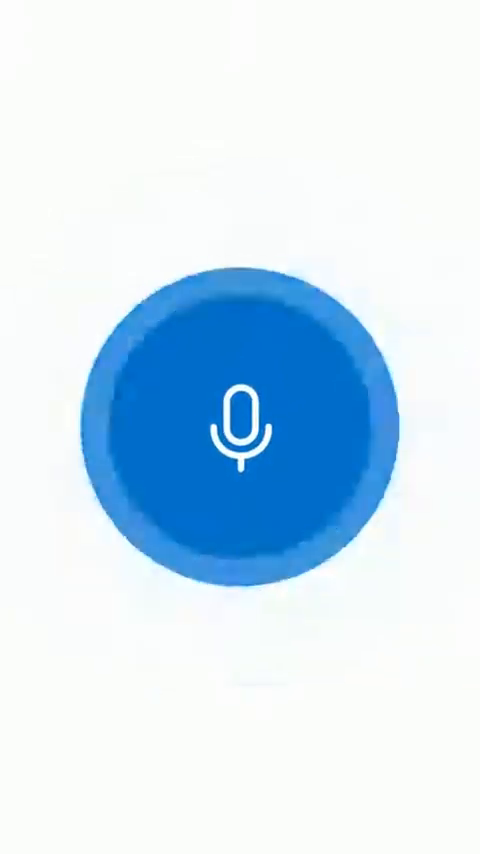
click(240, 424)
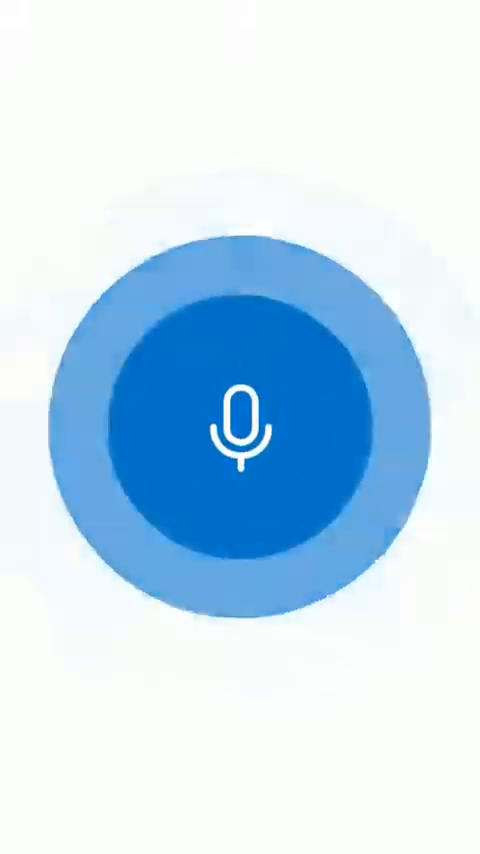
click(236, 424)
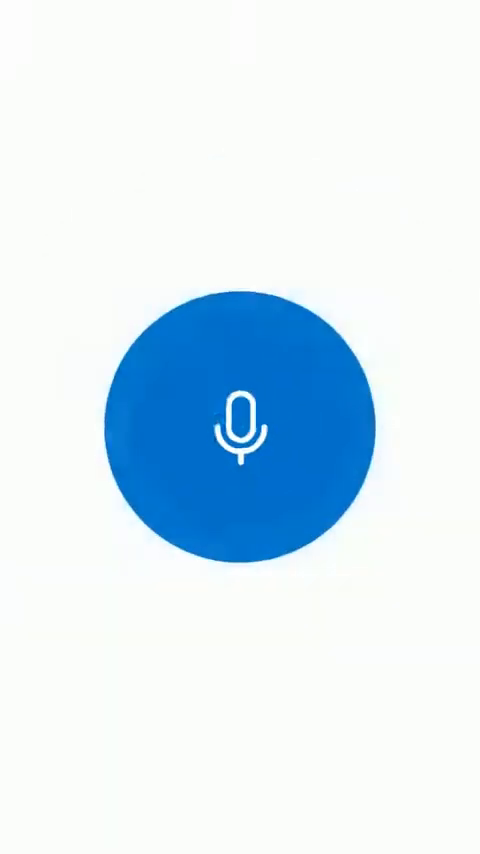
click(240, 428)
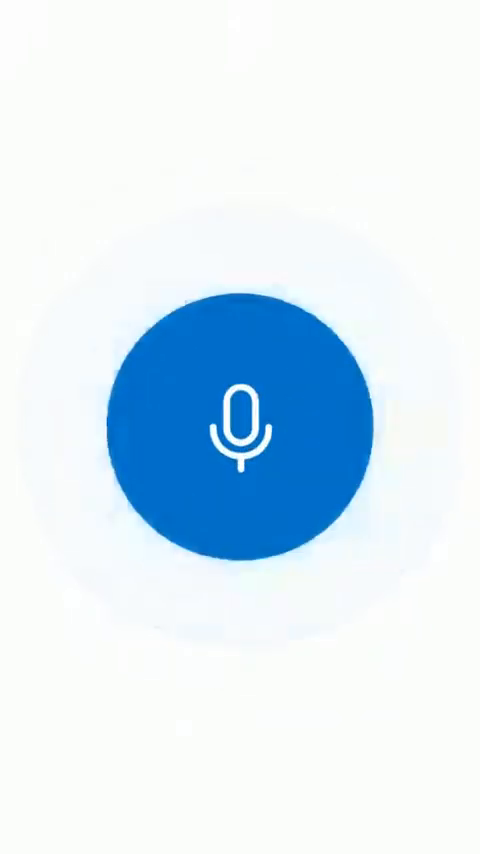
click(238, 420)
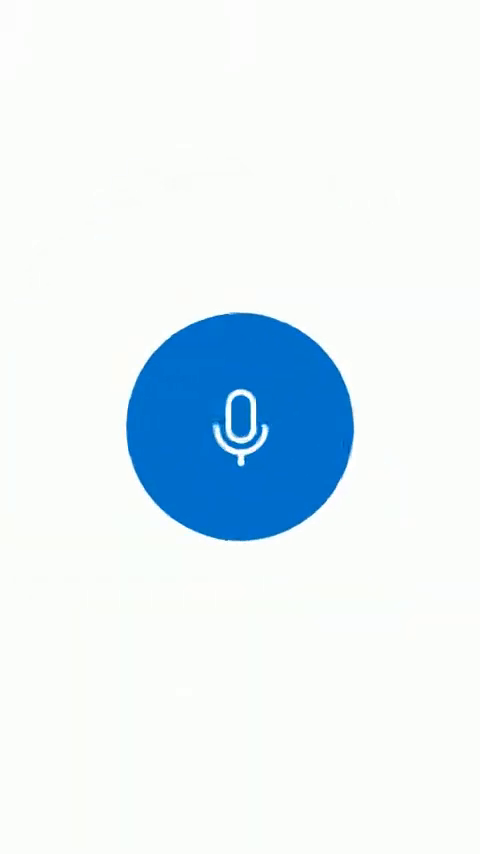
click(240, 424)
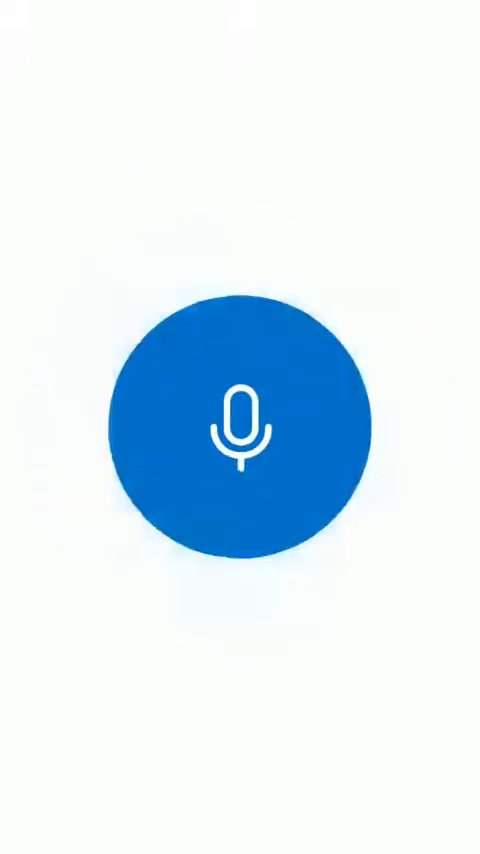
click(240, 422)
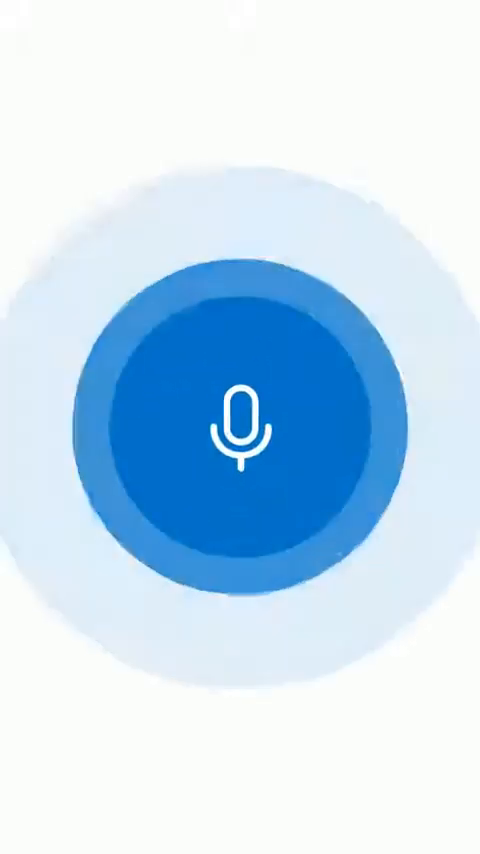
click(240, 420)
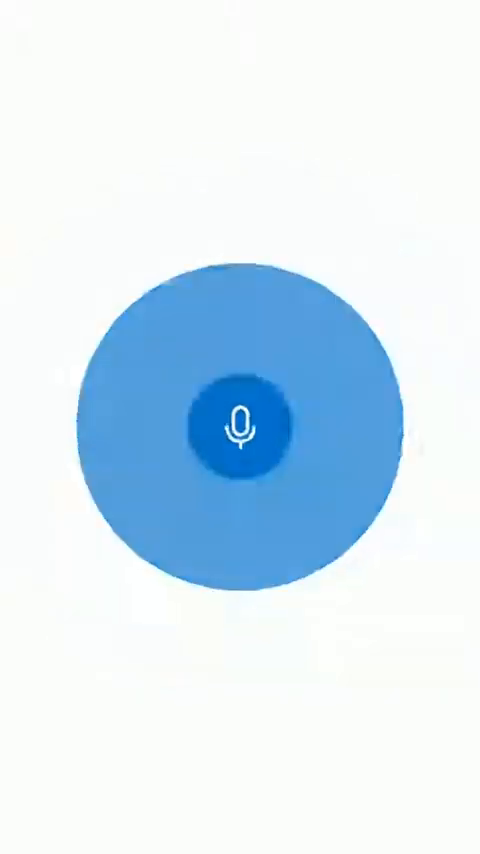
click(234, 424)
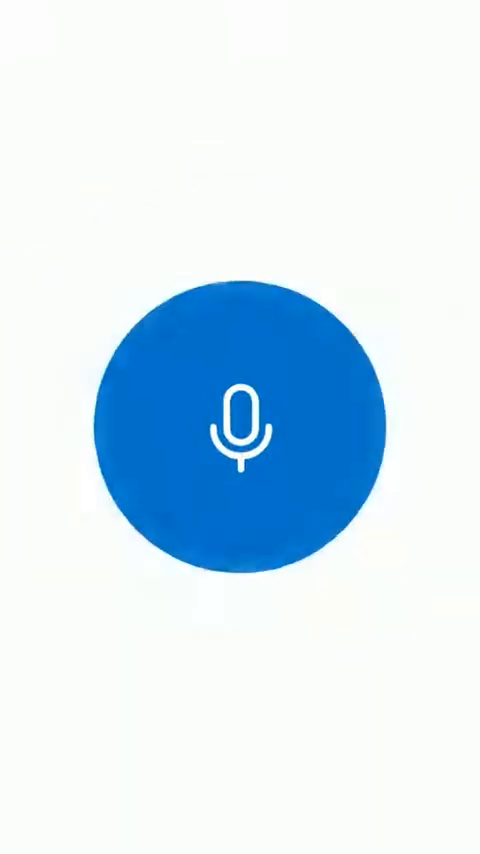
click(240, 428)
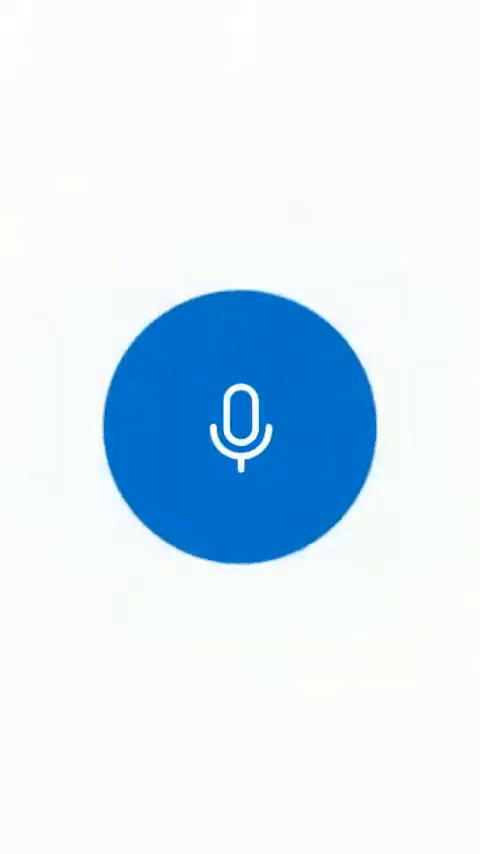
click(240, 420)
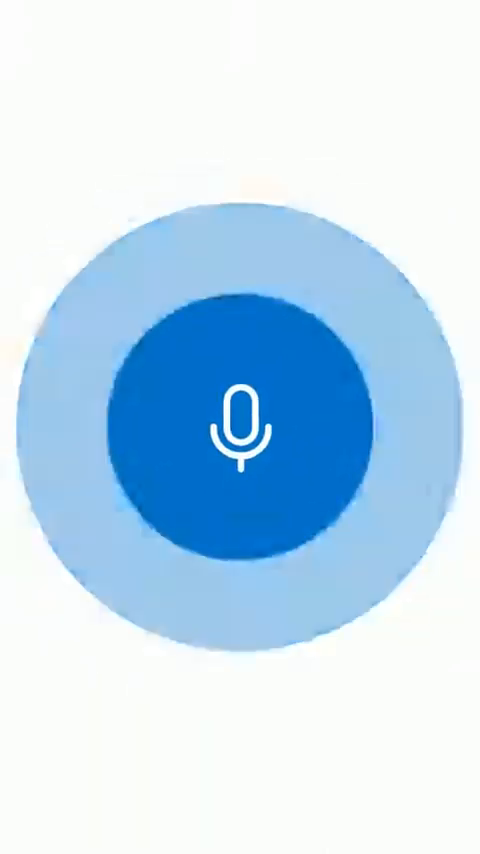
click(240, 428)
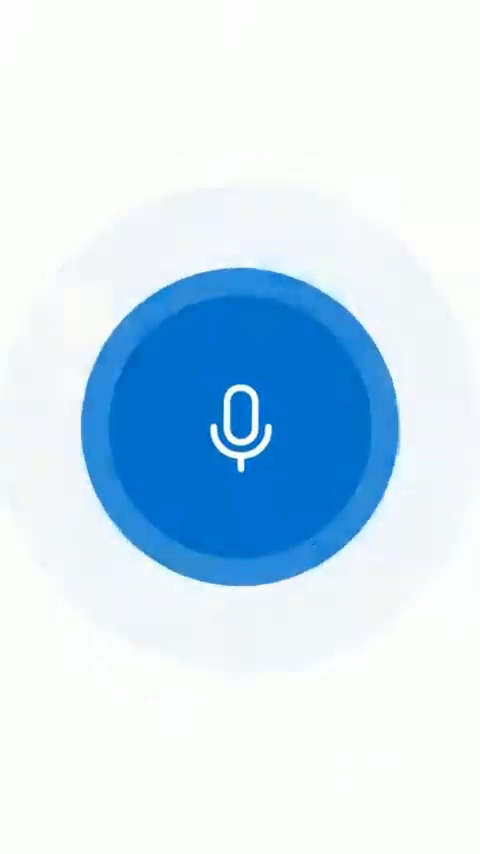
click(240, 428)
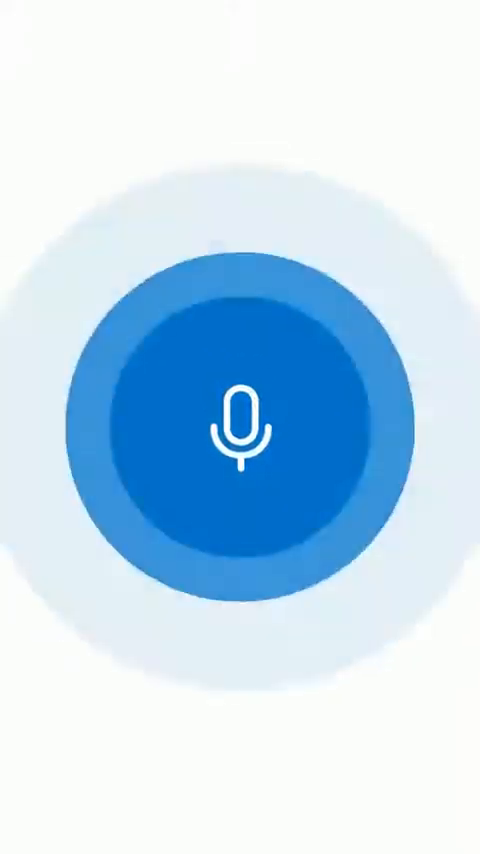
click(240, 428)
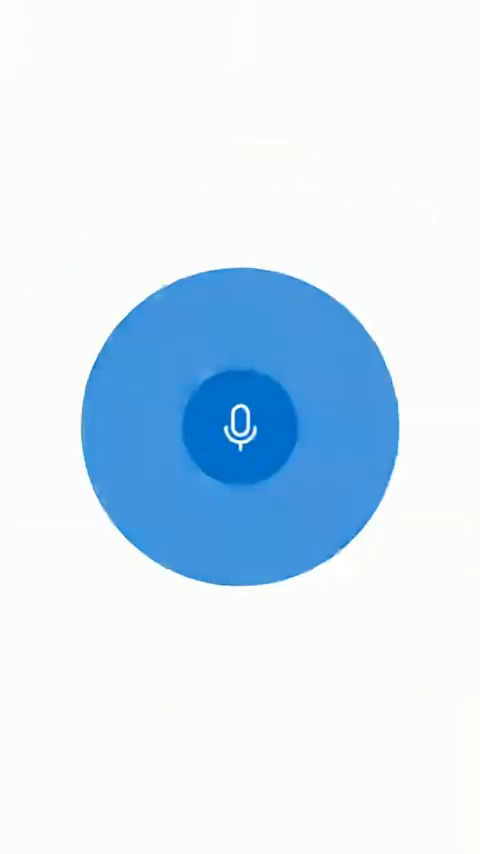
click(240, 424)
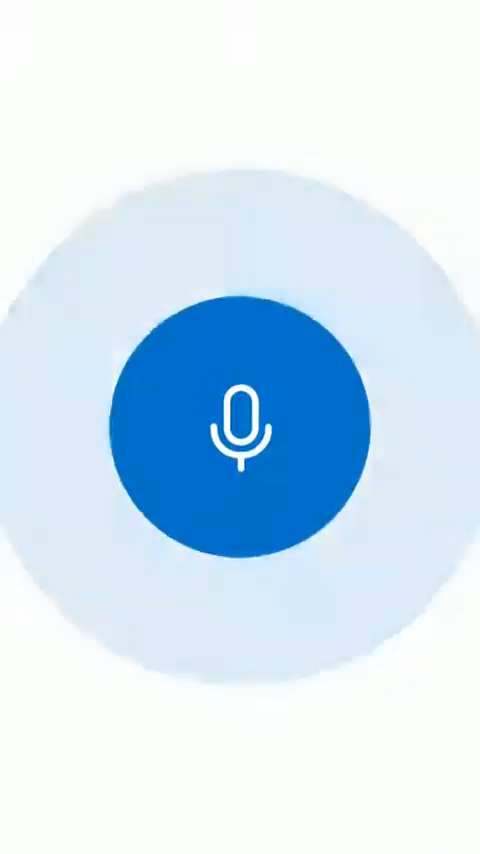
click(240, 428)
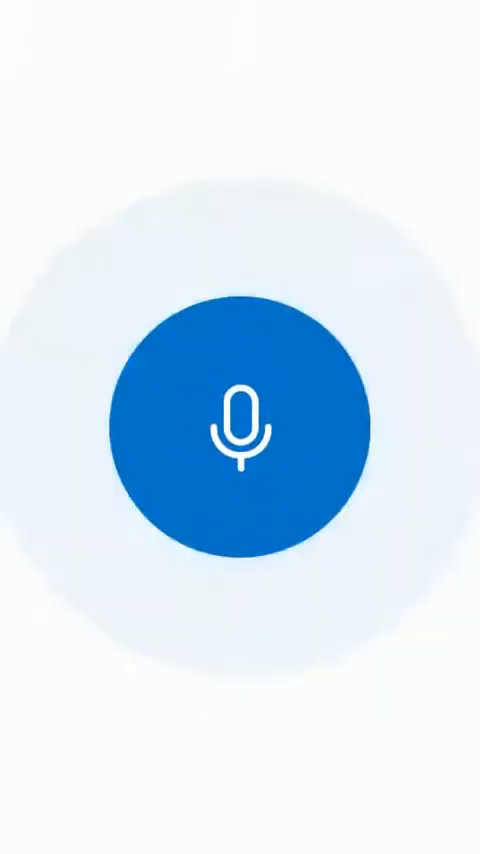
click(240, 424)
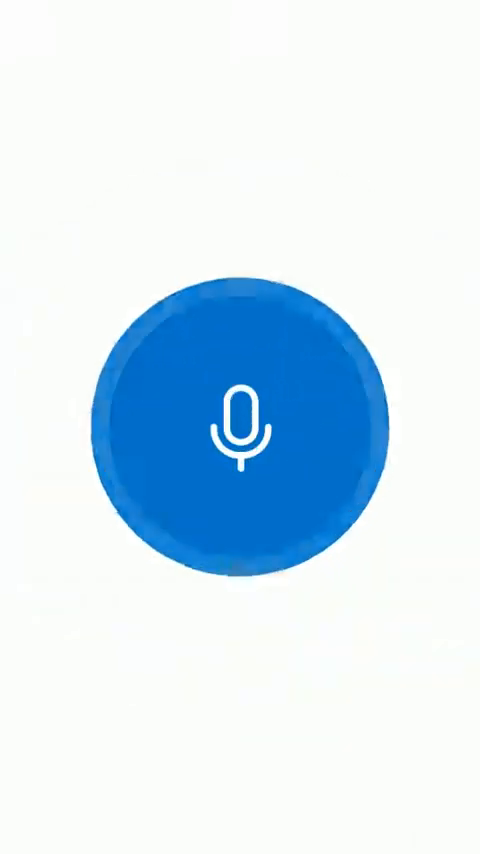
click(240, 420)
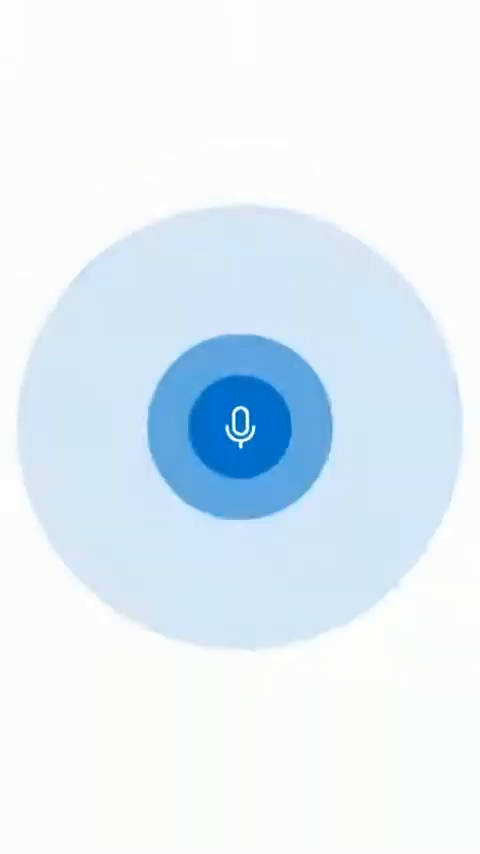
click(240, 420)
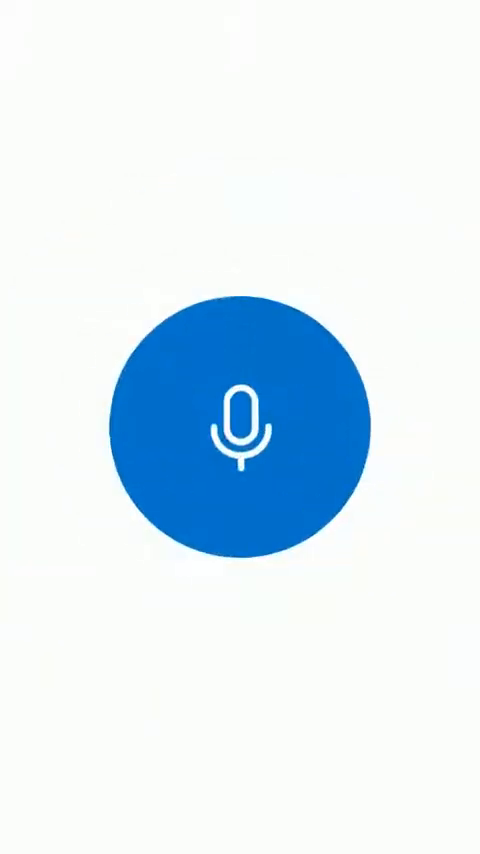
click(240, 418)
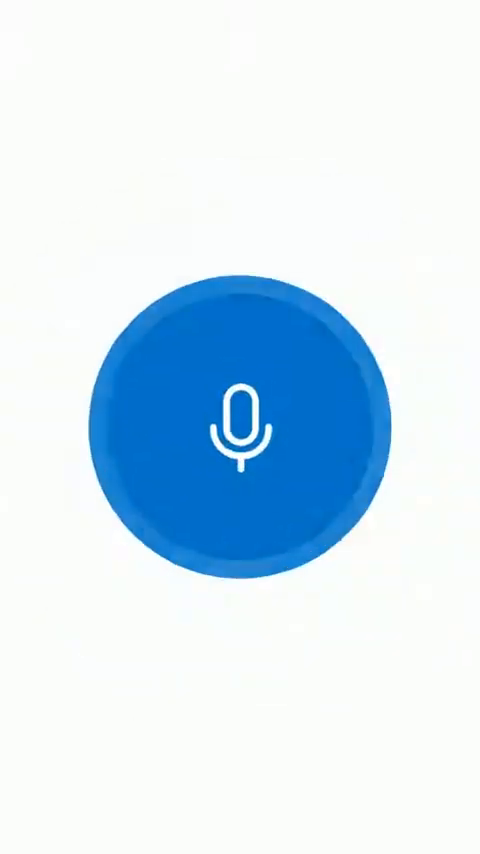
click(240, 428)
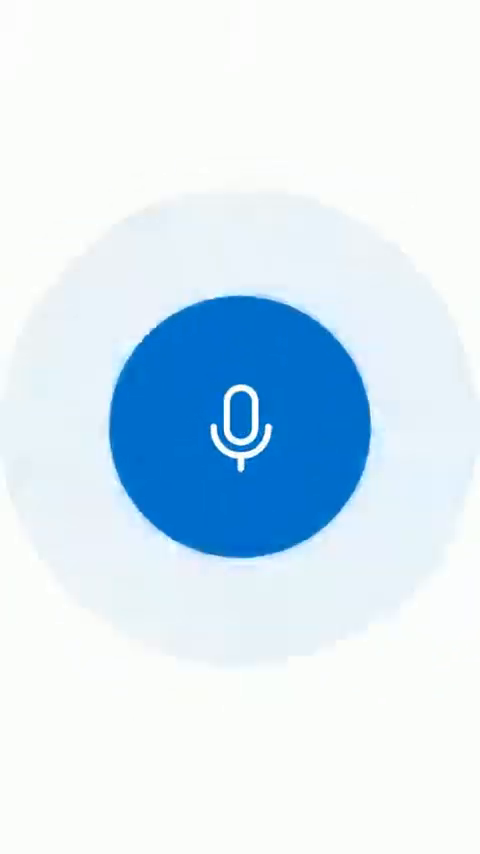
click(236, 424)
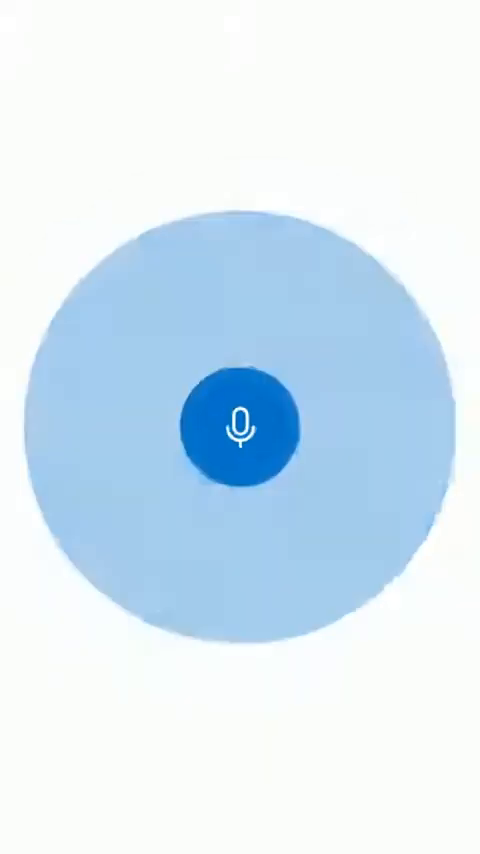
click(240, 428)
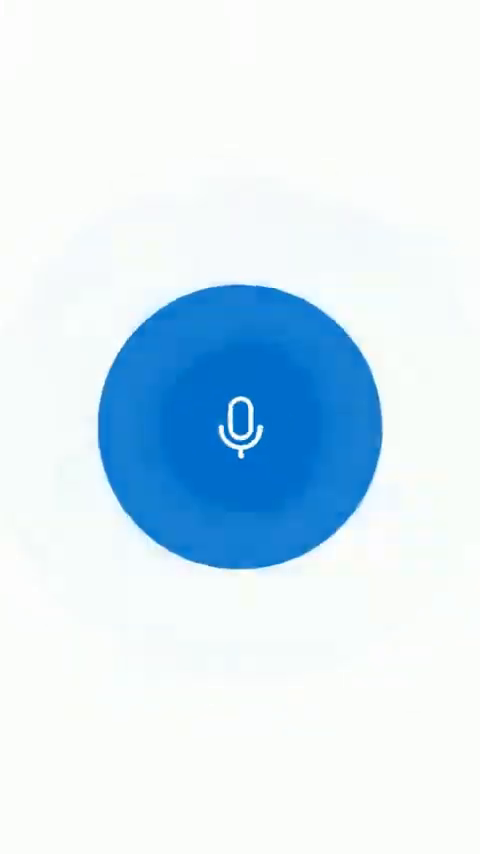
click(240, 428)
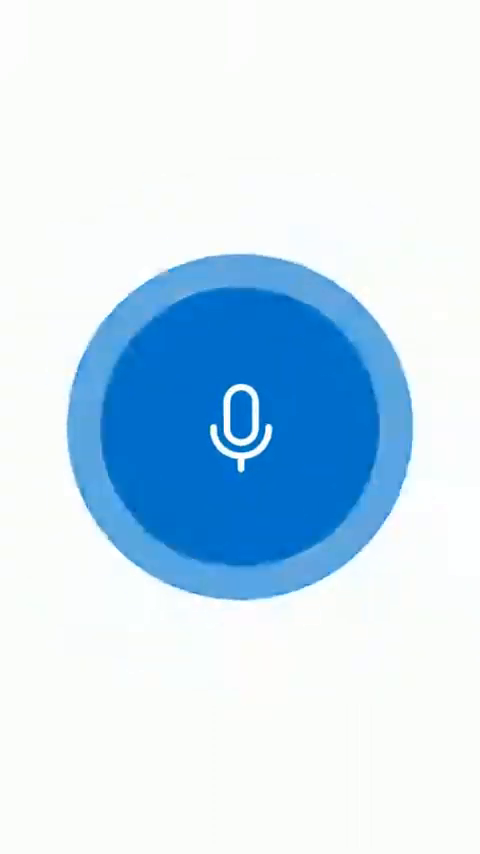
click(240, 424)
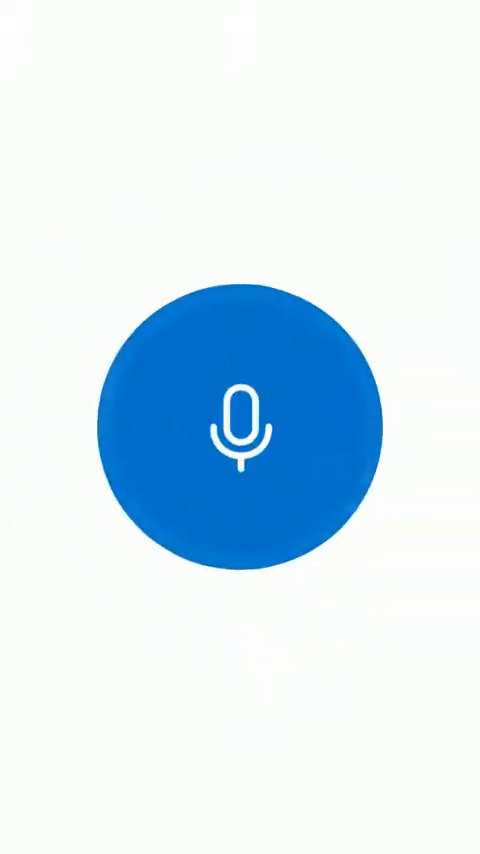
click(240, 420)
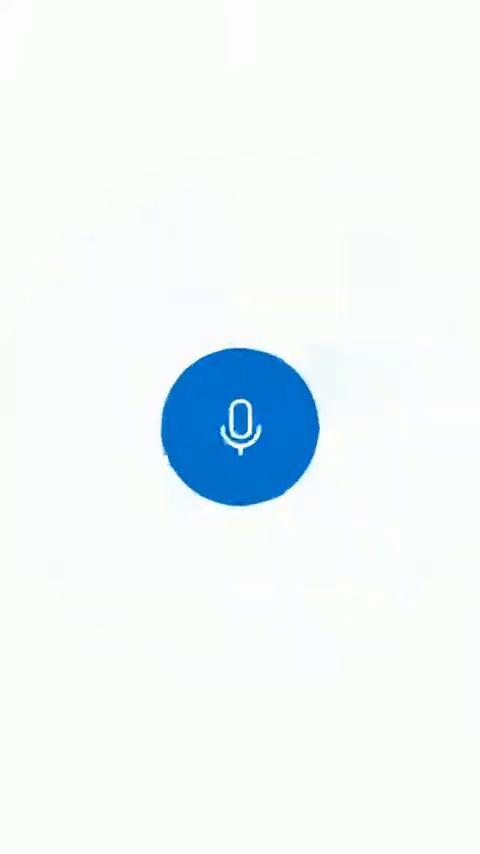
click(240, 424)
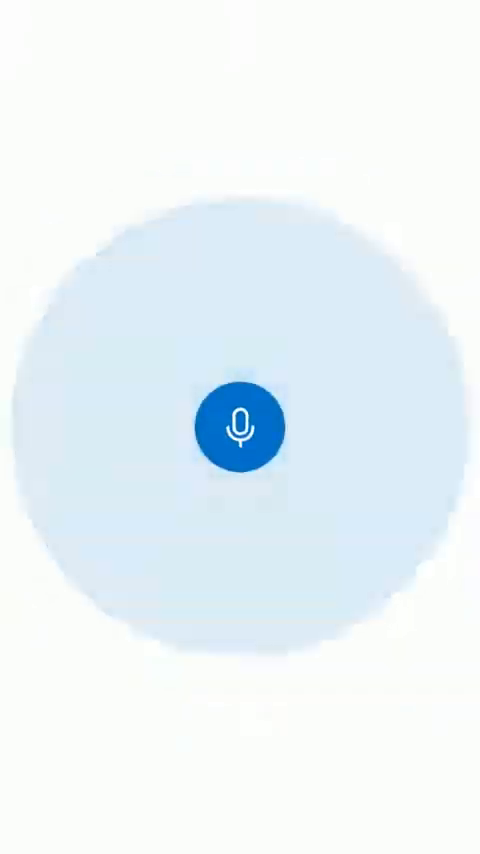
click(238, 424)
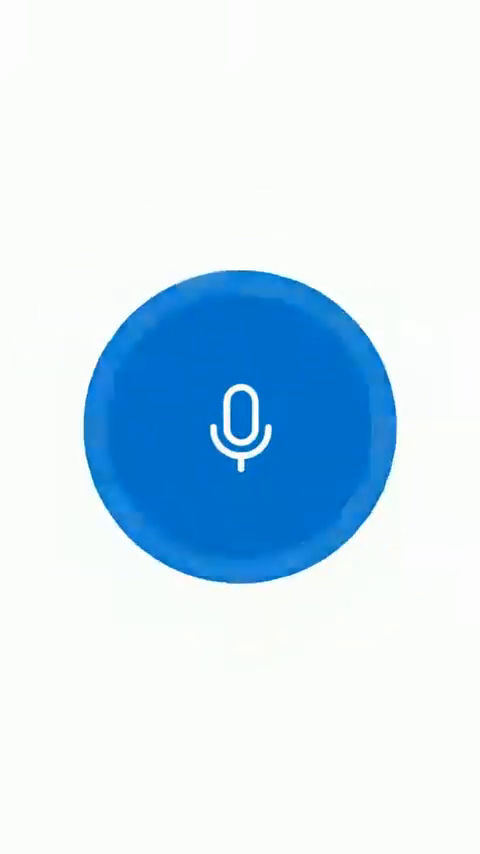
click(240, 420)
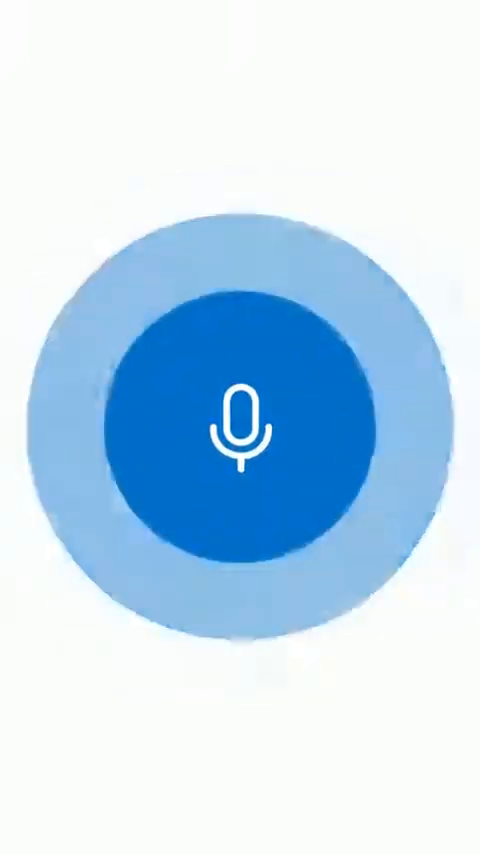
click(236, 424)
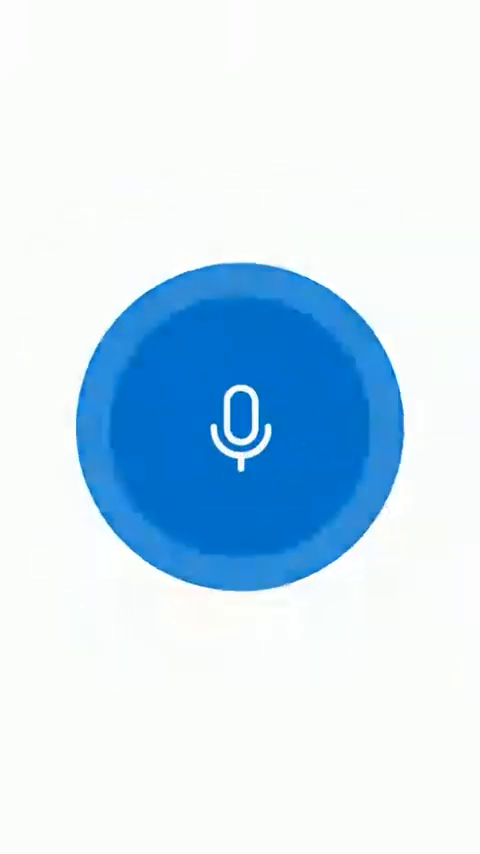
click(236, 428)
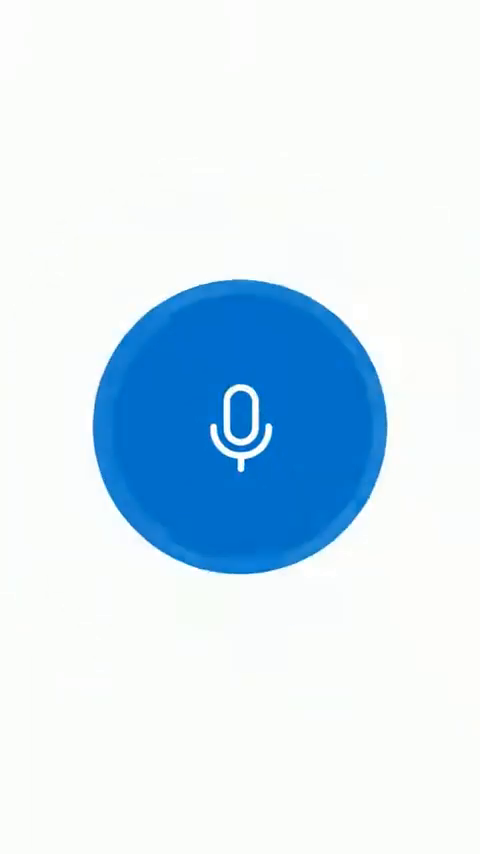
click(240, 420)
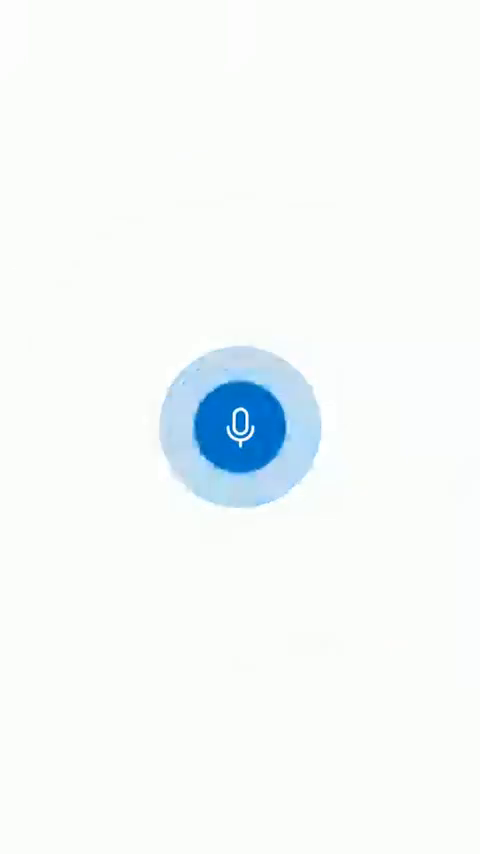
click(240, 424)
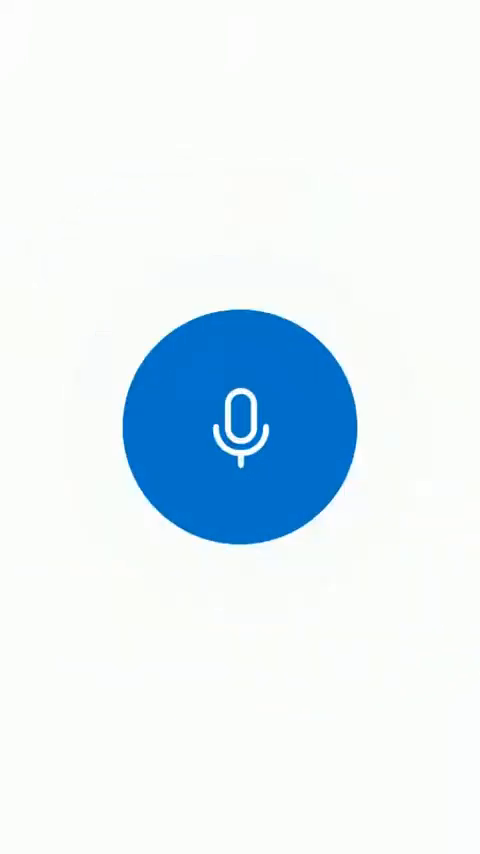
click(240, 428)
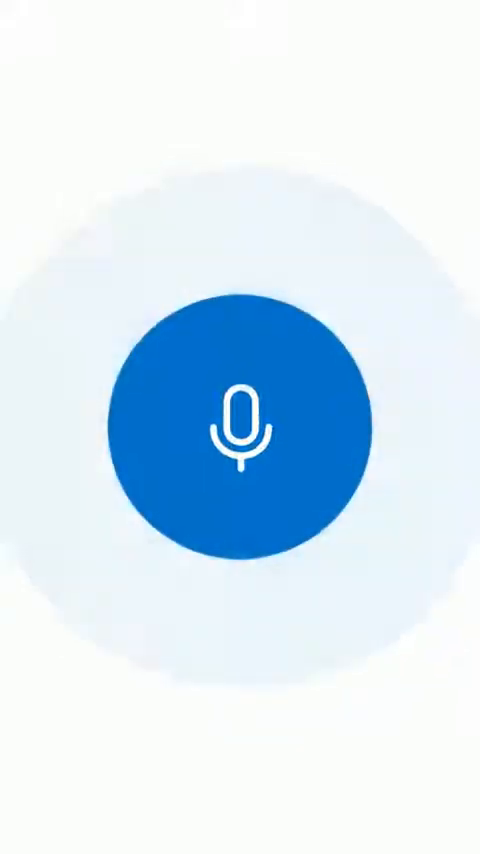
click(240, 420)
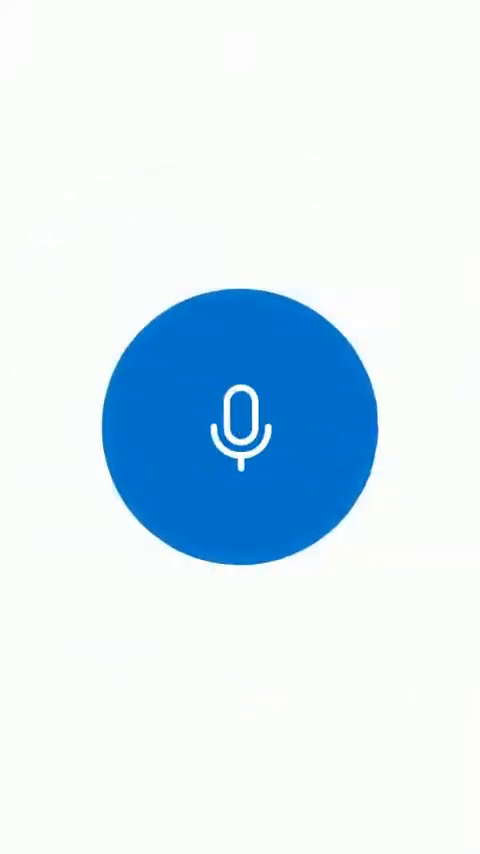
click(240, 420)
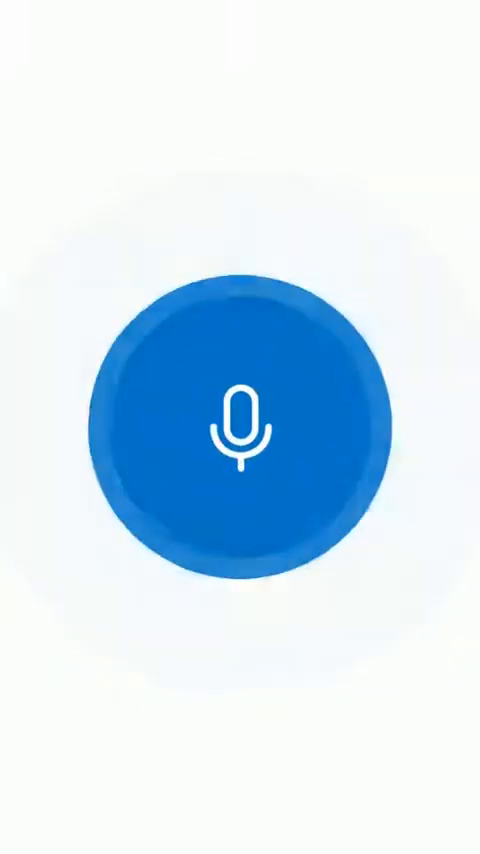
click(240, 428)
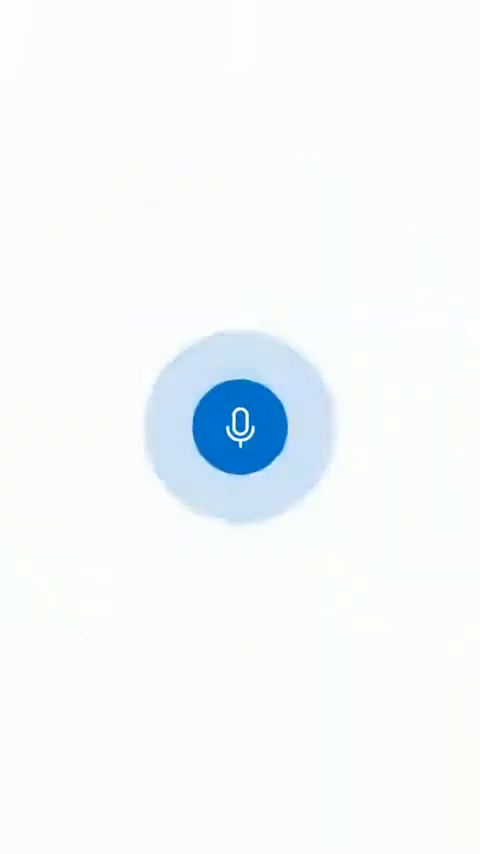
click(240, 424)
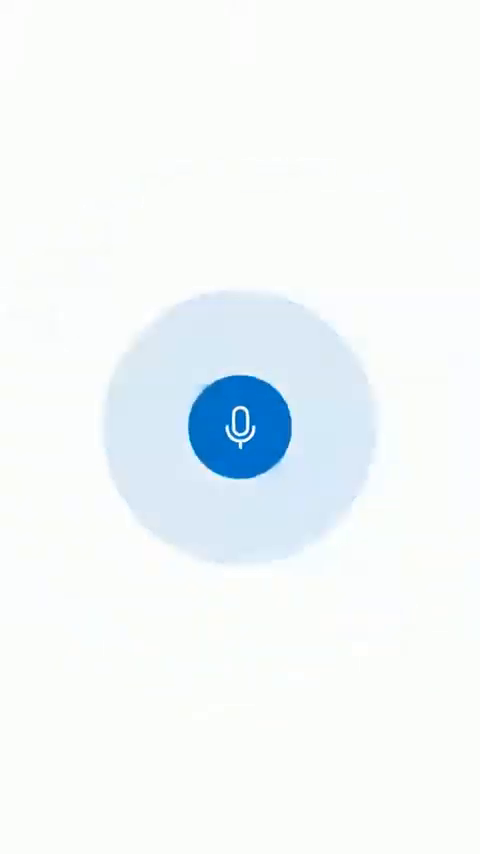
click(240, 424)
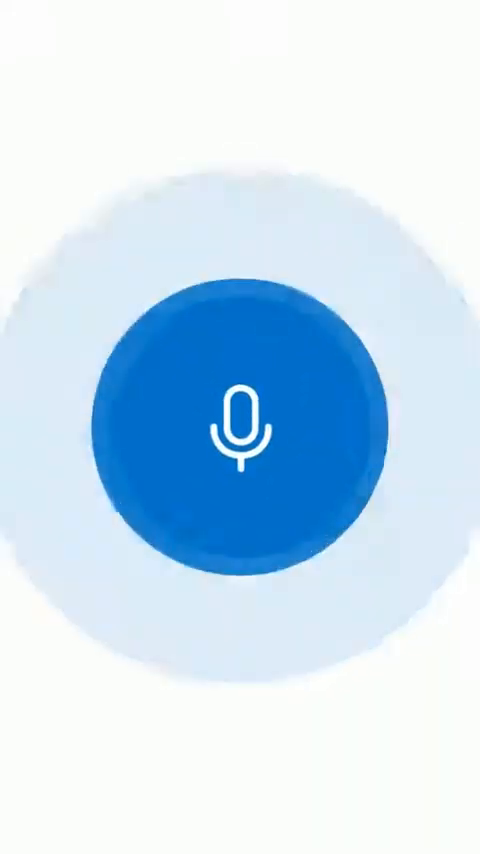
click(240, 424)
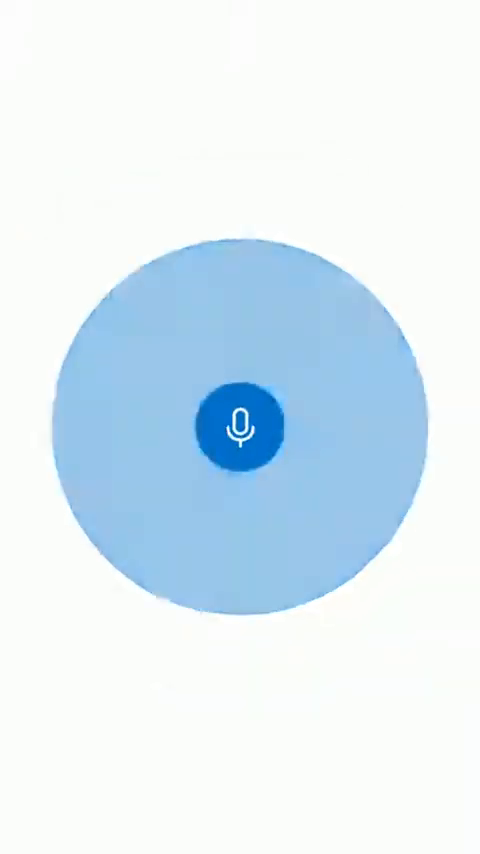
click(240, 424)
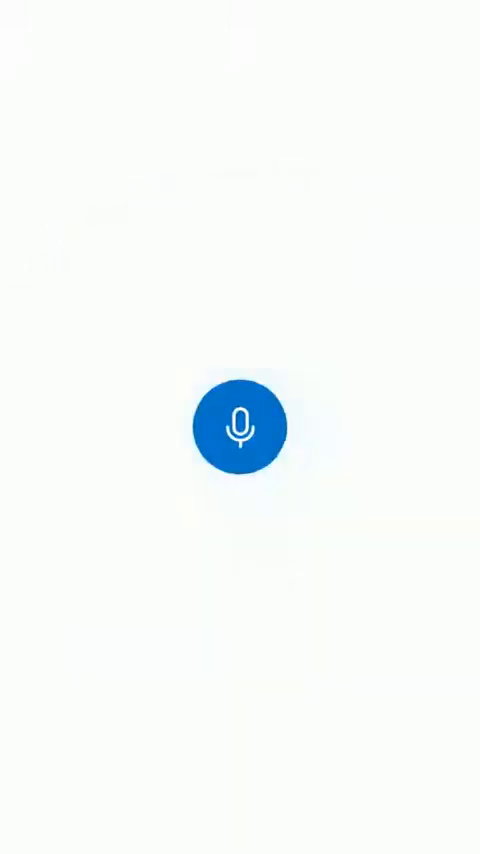
click(240, 424)
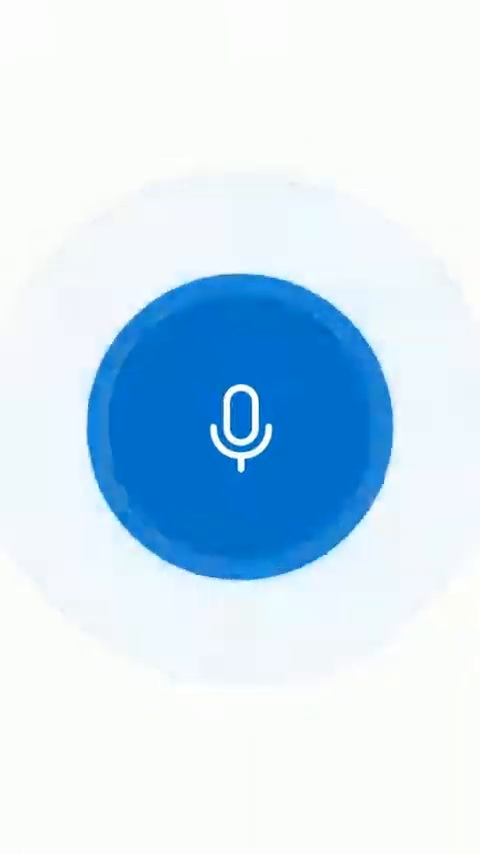
click(240, 424)
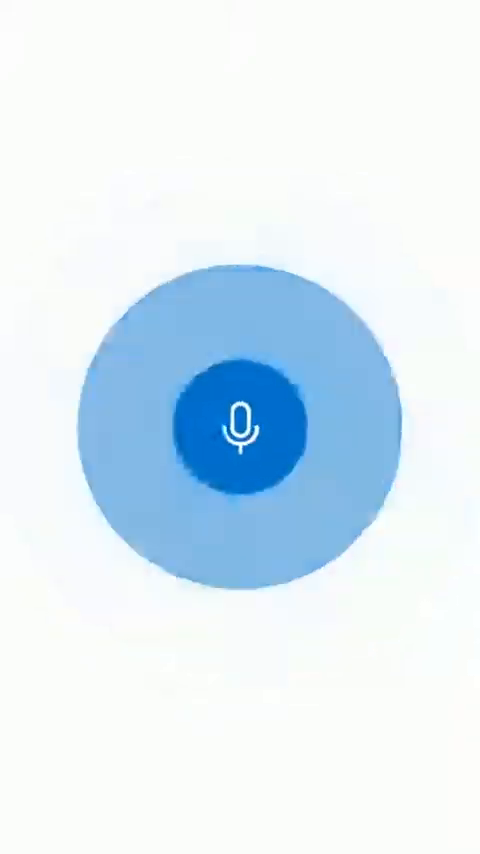
click(236, 422)
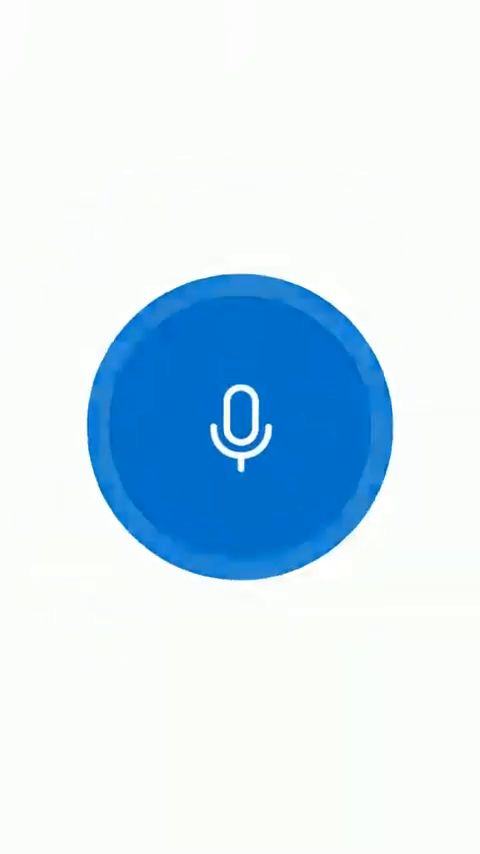
click(240, 428)
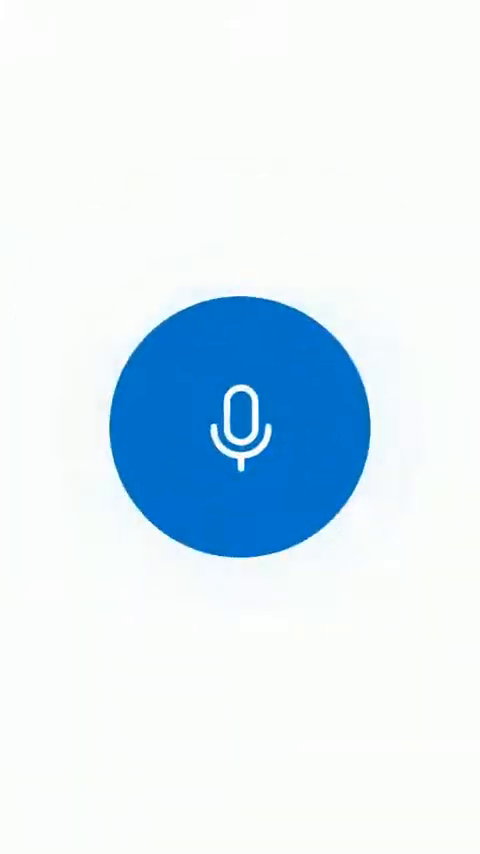
click(242, 424)
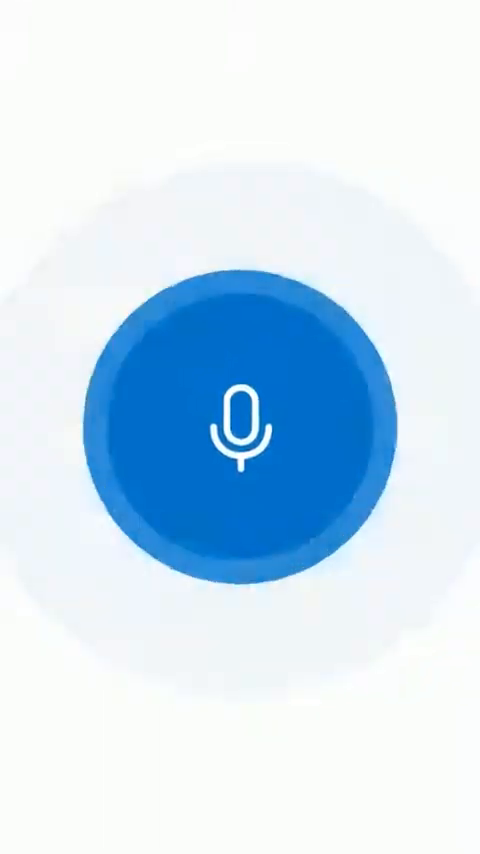
click(240, 424)
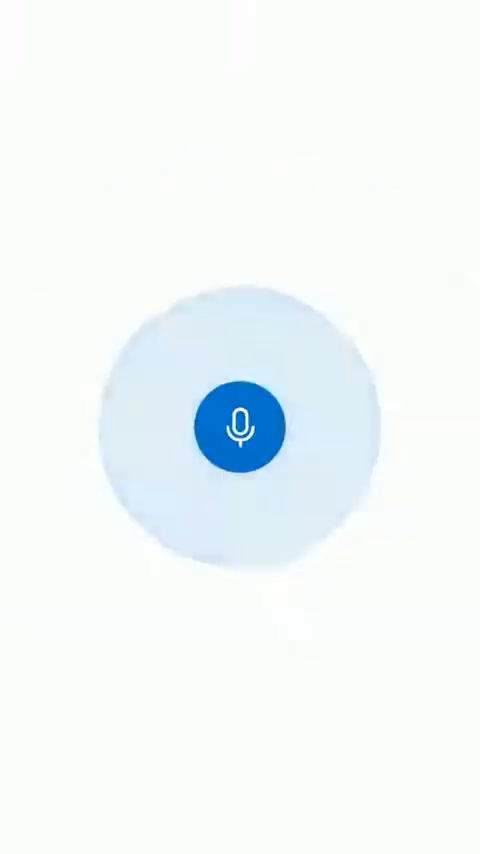
click(238, 424)
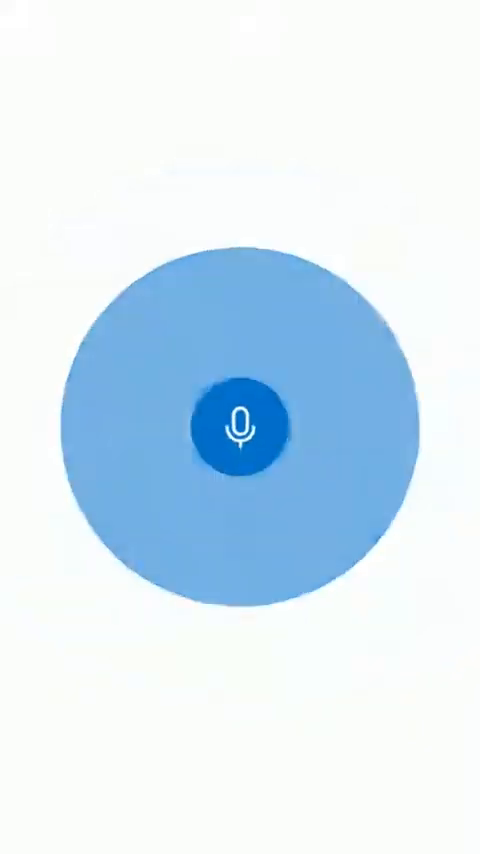
click(240, 424)
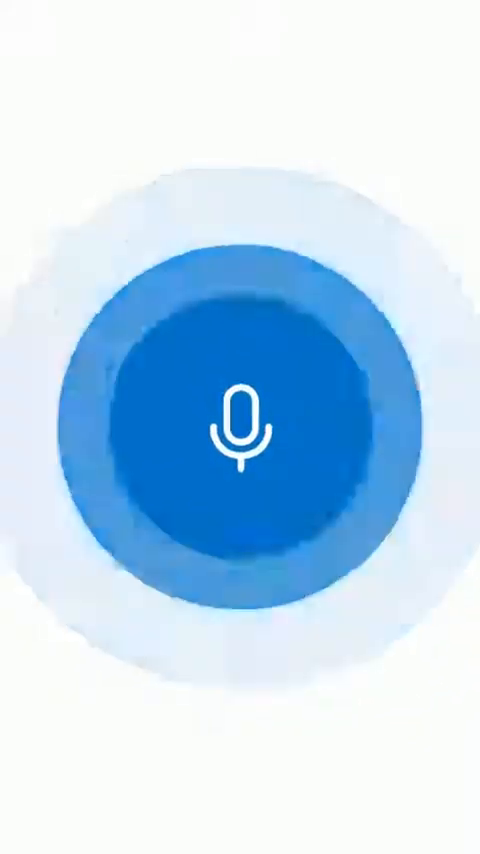